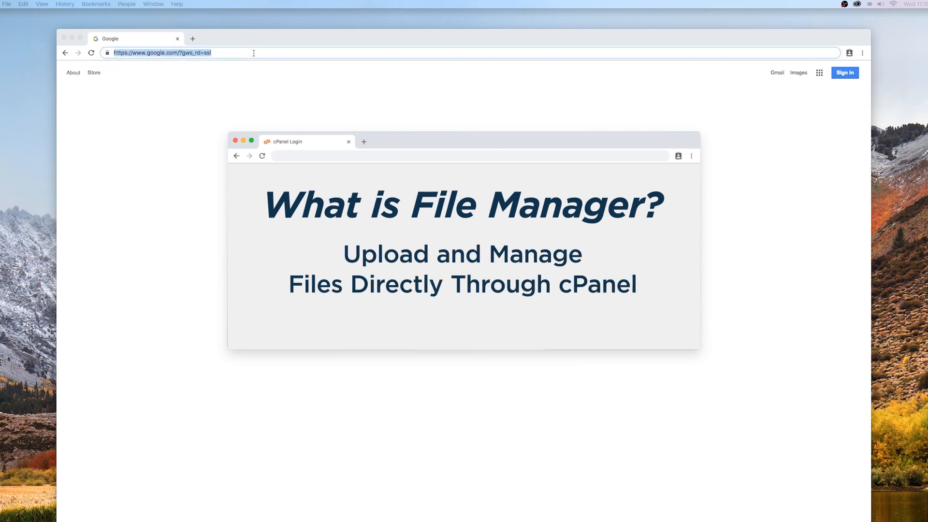
# Enter the hosting account's cPanel login URL in Chrome's address bar.
pyautogui.write('http')
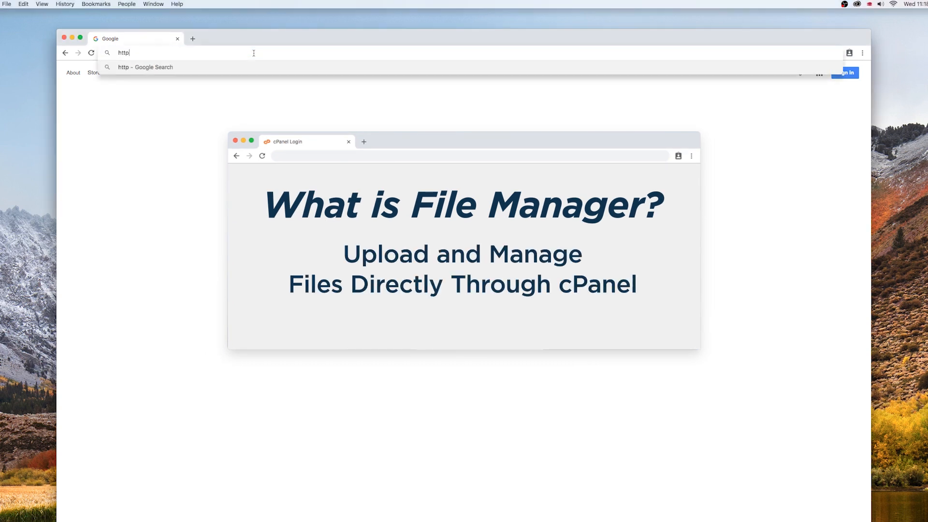
pyautogui.write('://')
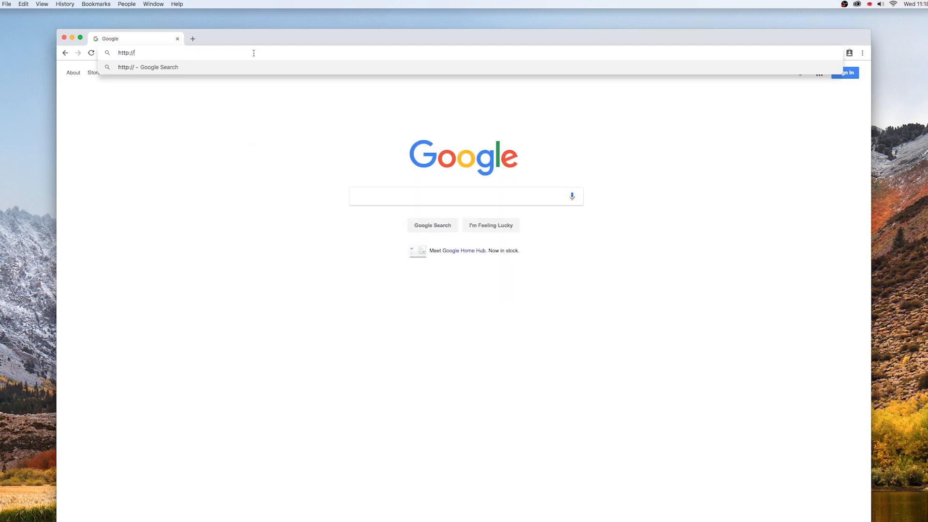
pyautogui.write('example.')
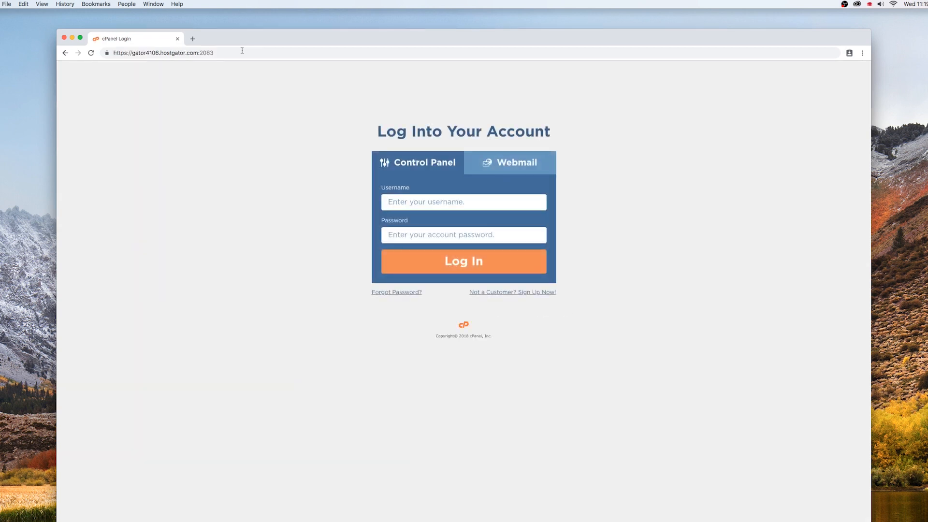
# Log in to cPanel with username 'example' and the account password.
pyautogui.write('ex')
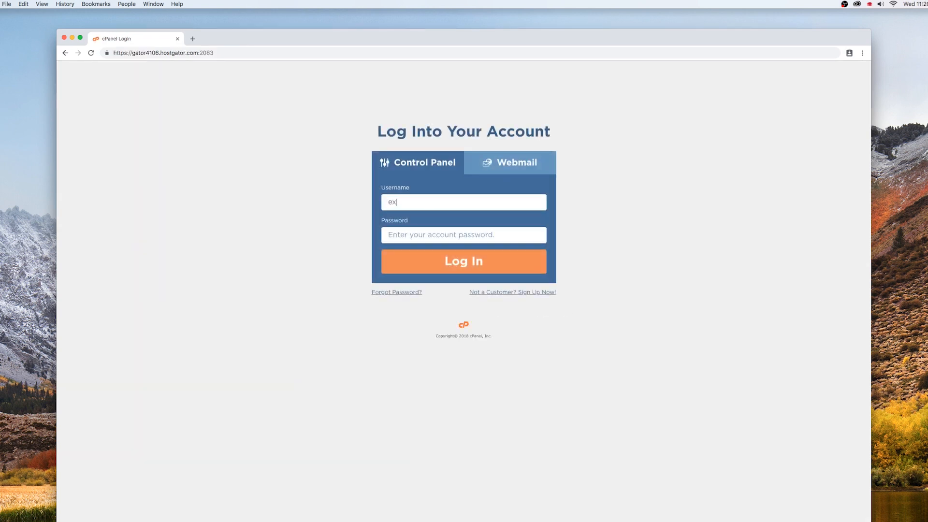
pyautogui.write('ample')
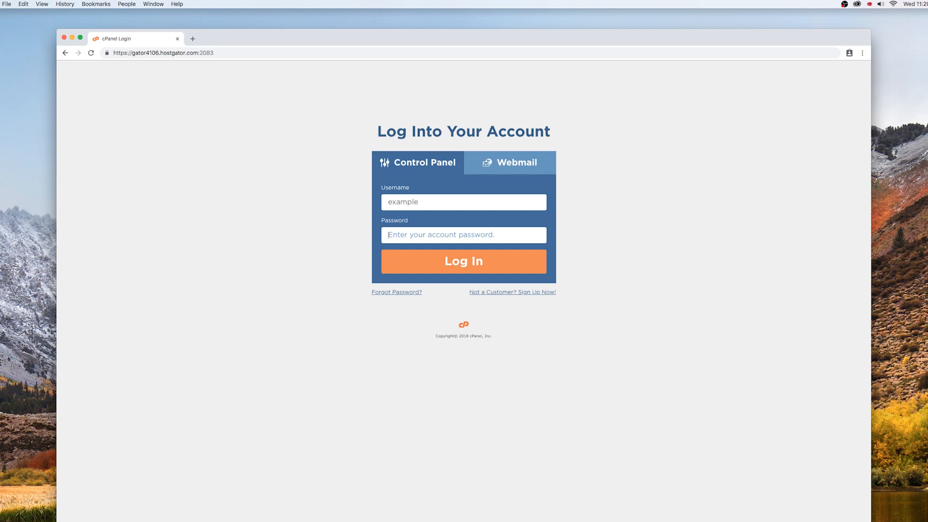
pyautogui.write('••••')
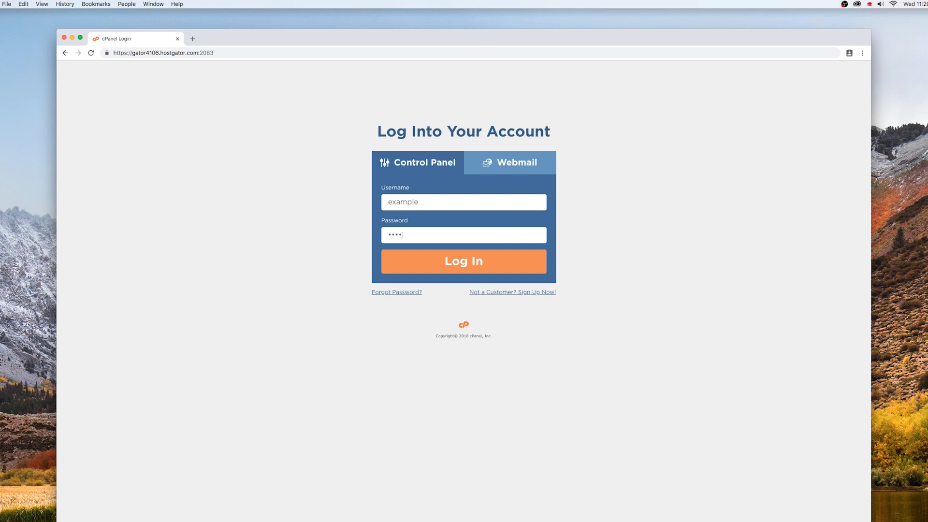
pyautogui.click(464, 261)
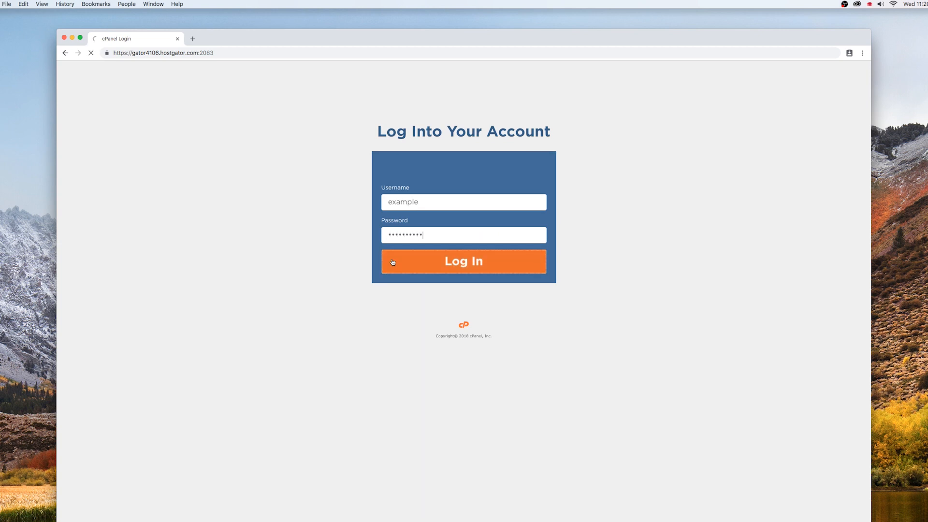
pyautogui.click(464, 261)
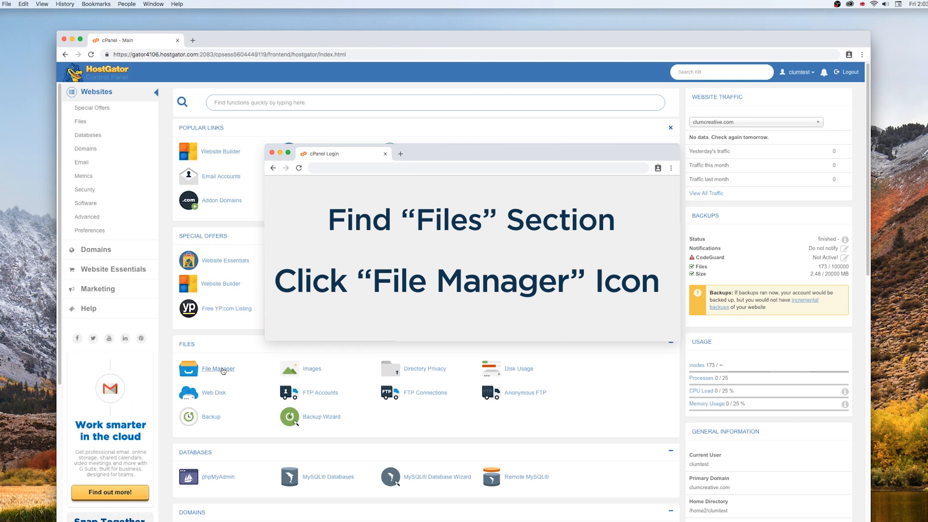
# Launch File Manager from the dashboard's Files section.
pyautogui.click(217, 368)
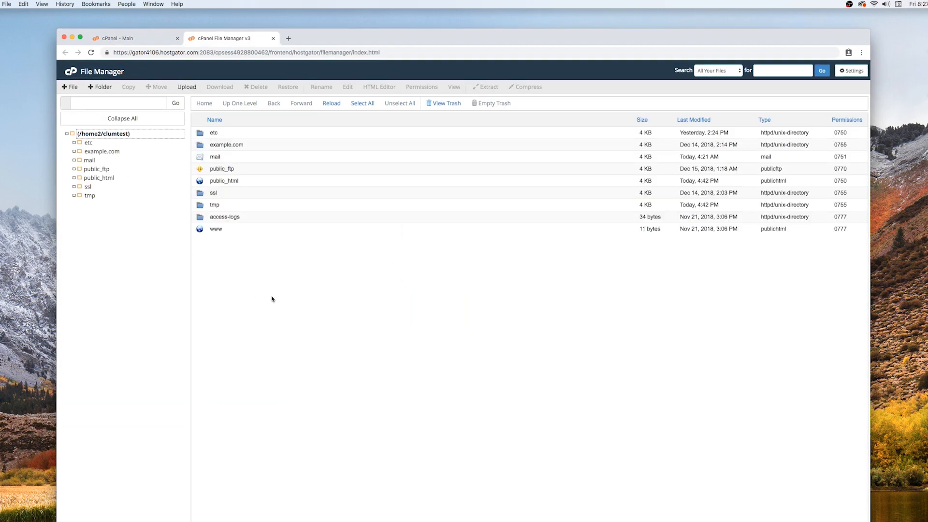
pyautogui.moveTo(272, 327)
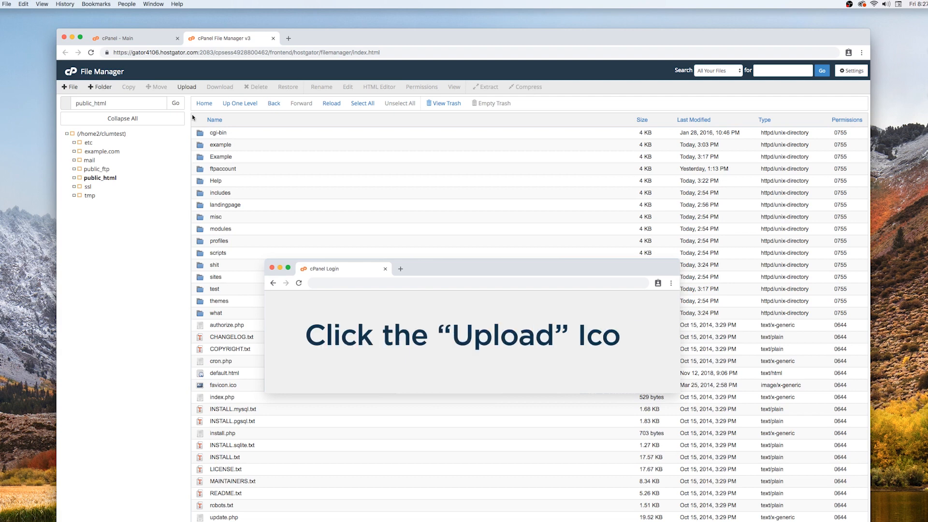
# Open the File Upload page for the public_html folder.
pyautogui.click(185, 86)
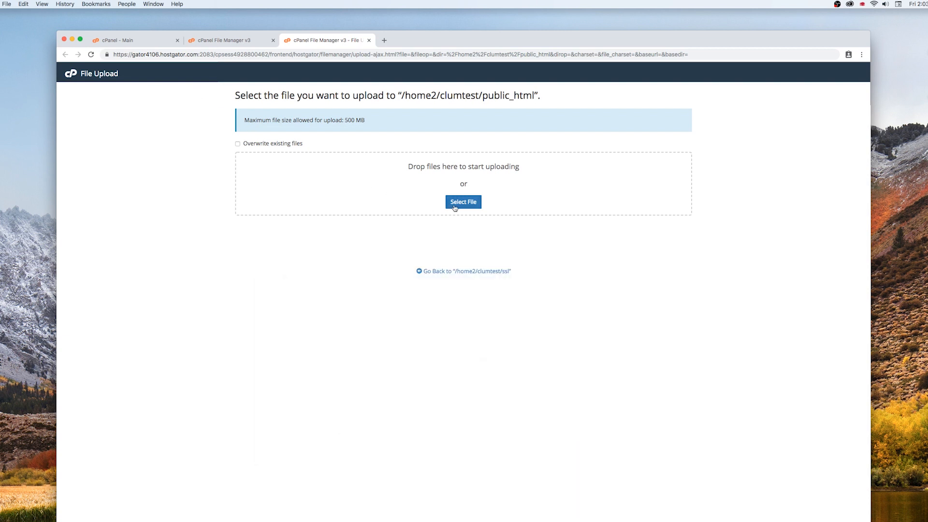
# Bring up the file picker via the Select File button.
pyautogui.click(464, 202)
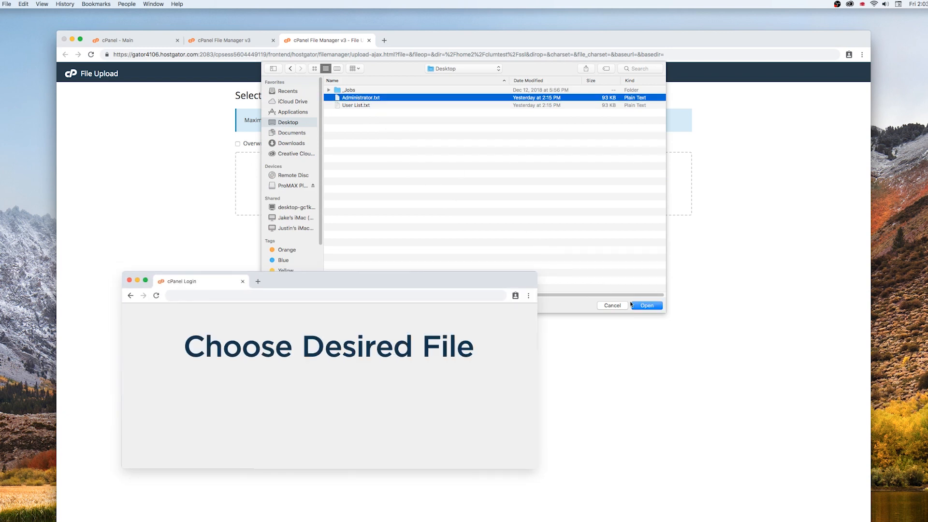
# Upload Administrator.txt from the Desktop to 100% complete.
pyautogui.click(647, 306)
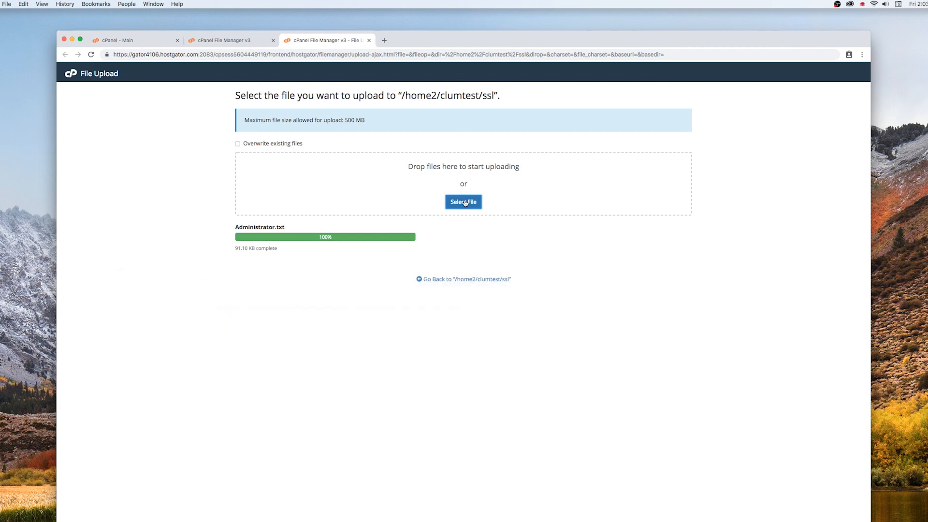
pyautogui.moveTo(511, 227)
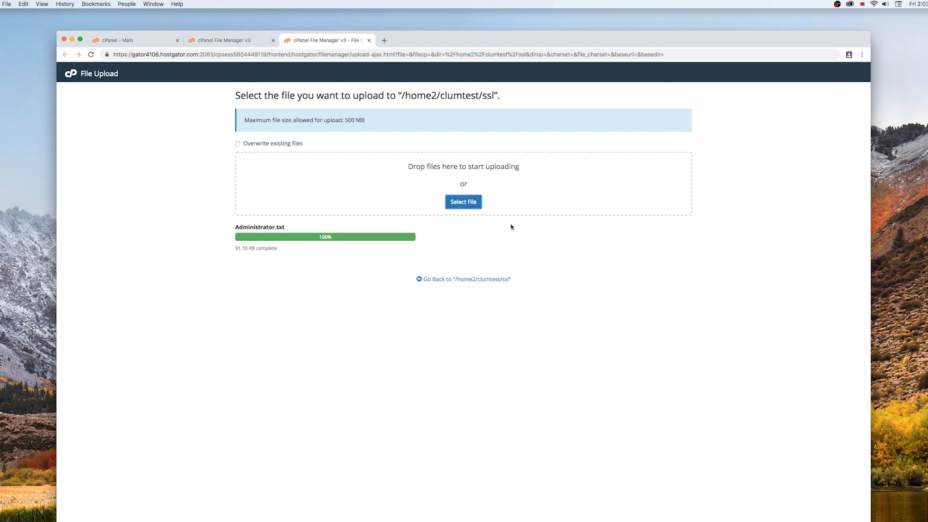
# Select User List.txt in the file picker and begin its upload.
pyautogui.click(464, 202)
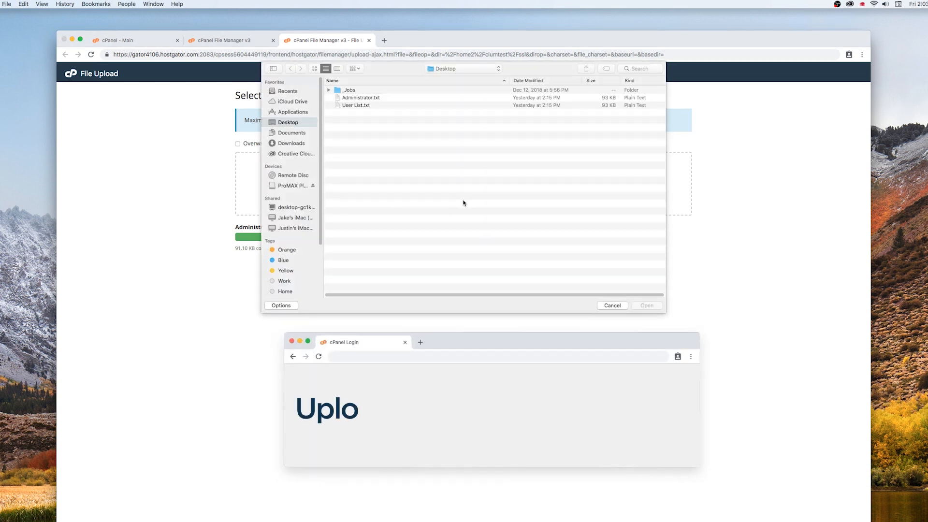
pyautogui.click(356, 105)
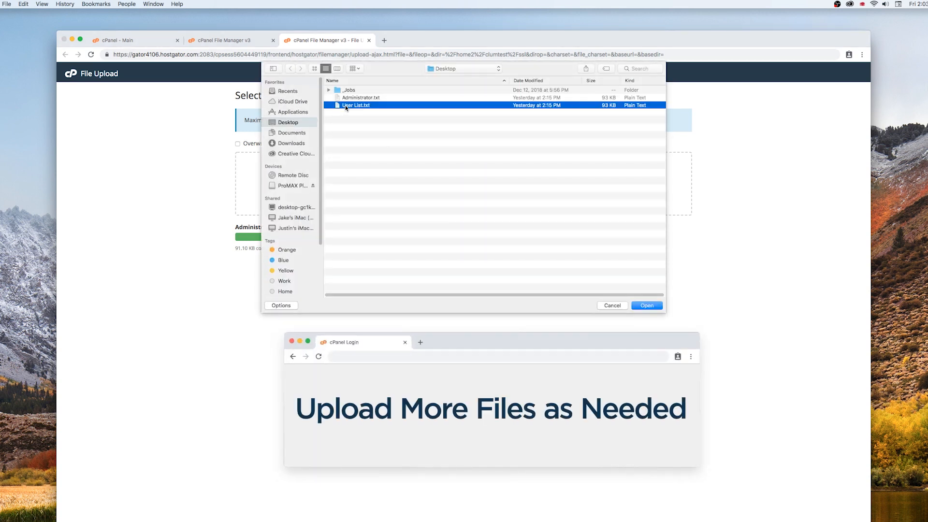
pyautogui.click(646, 305)
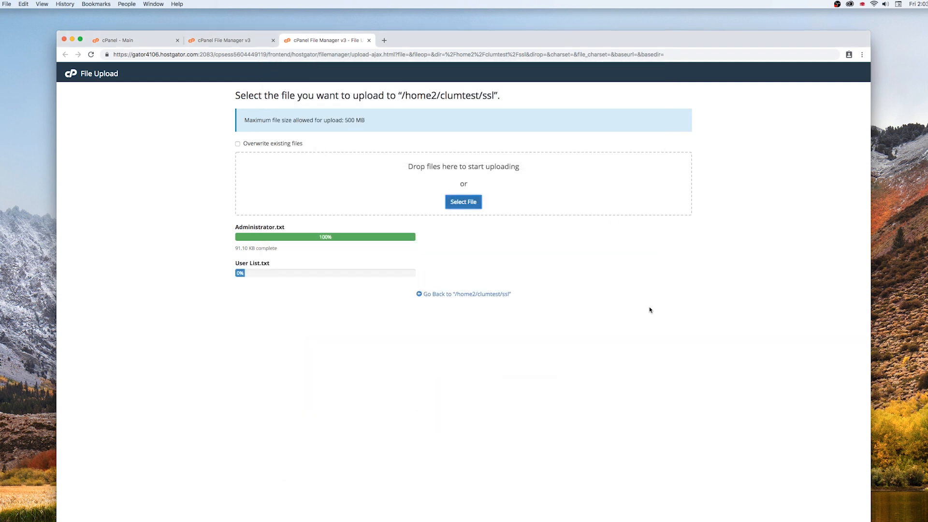